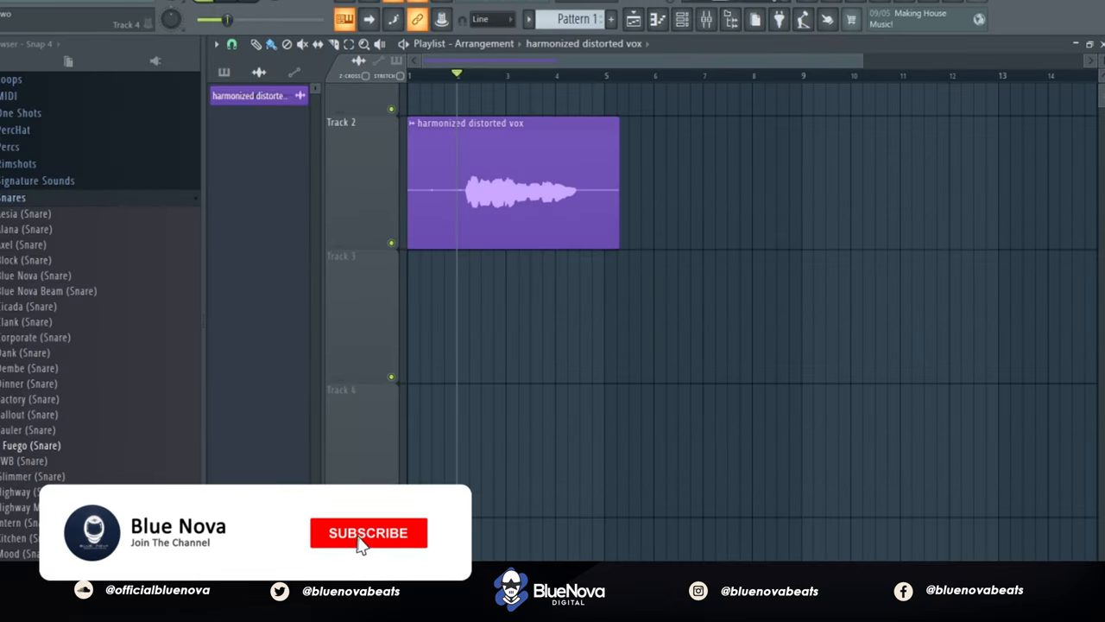
Step: Load StudioRack Stereo into the vox insert with Auto-Tune, harmony, reverb, EQ, L1 limiter and doubler
{"action": "left_click", "coordinate": [368, 532]}
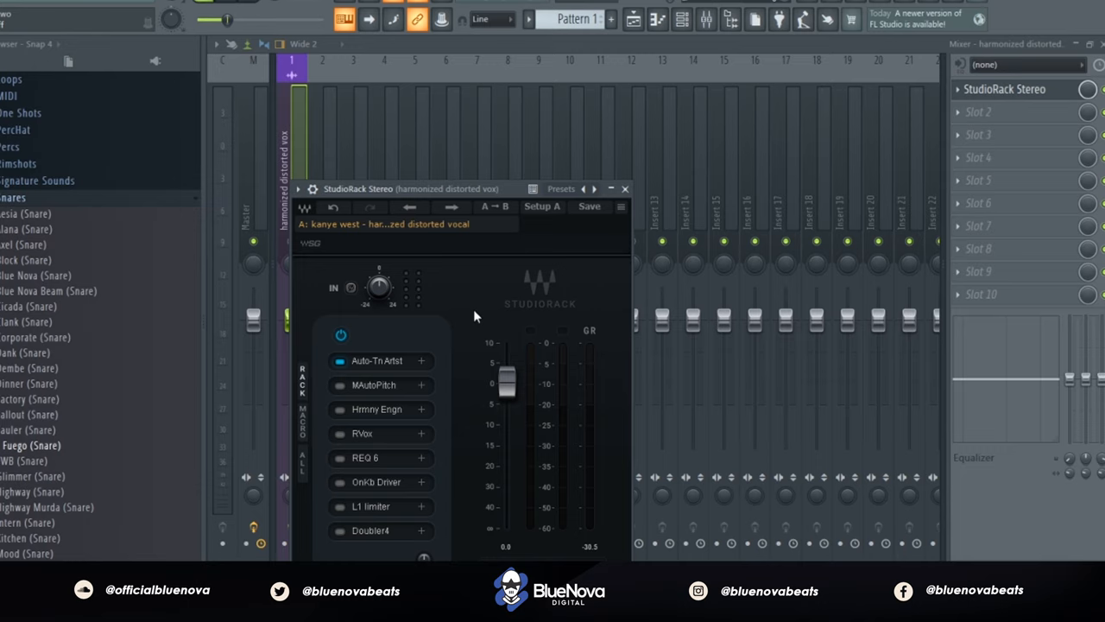
Step: Open Auto-Tune Artist from the StudioRack chain, set to retune speed 0 in Db major
{"action": "left_click", "coordinate": [376, 360]}
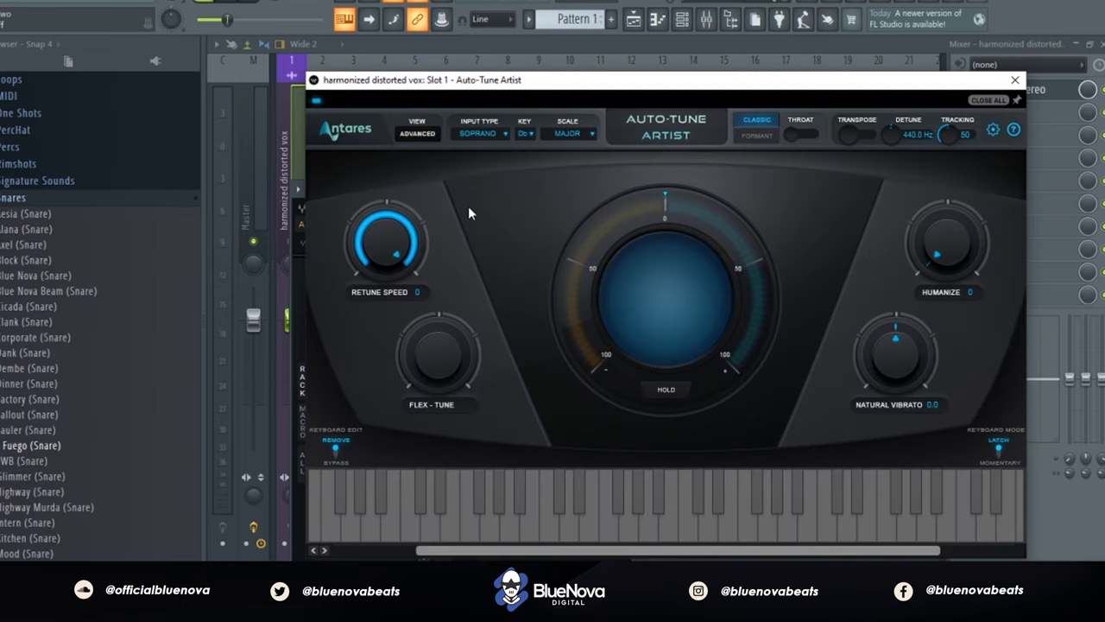
{"action": "mouse_move", "coordinate": [408, 294]}
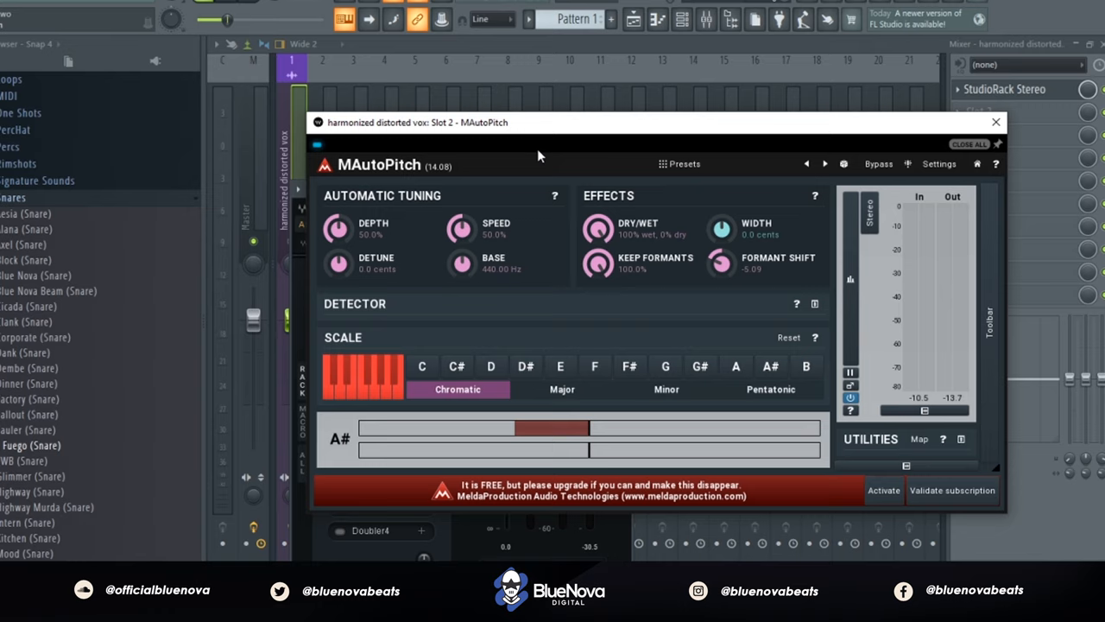
{"action": "mouse_move", "coordinate": [715, 261]}
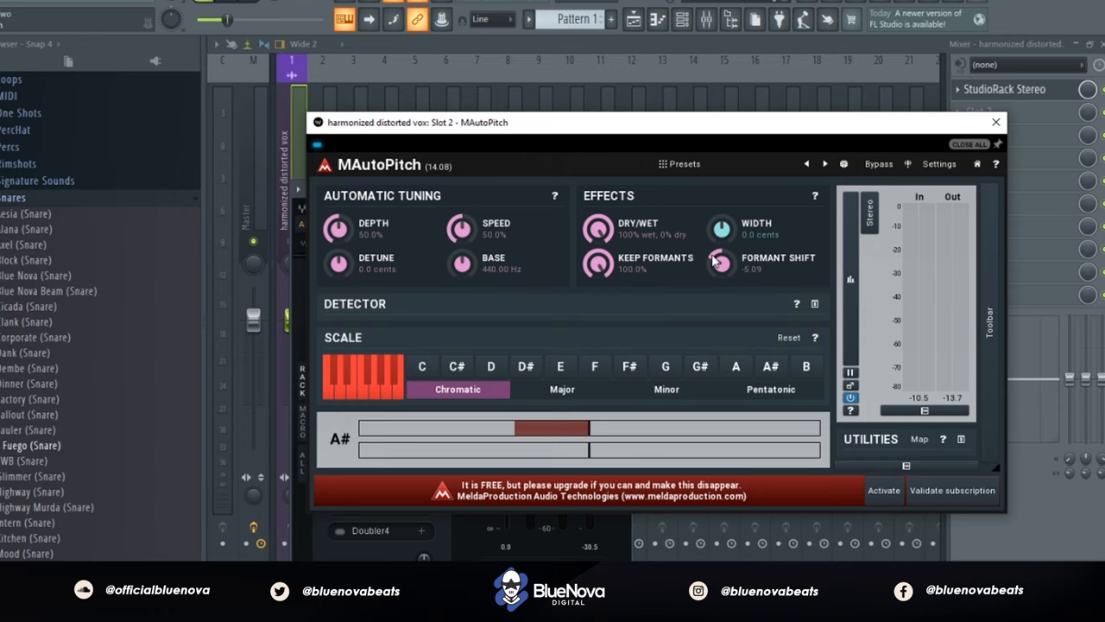
{"action": "mouse_move", "coordinate": [760, 275]}
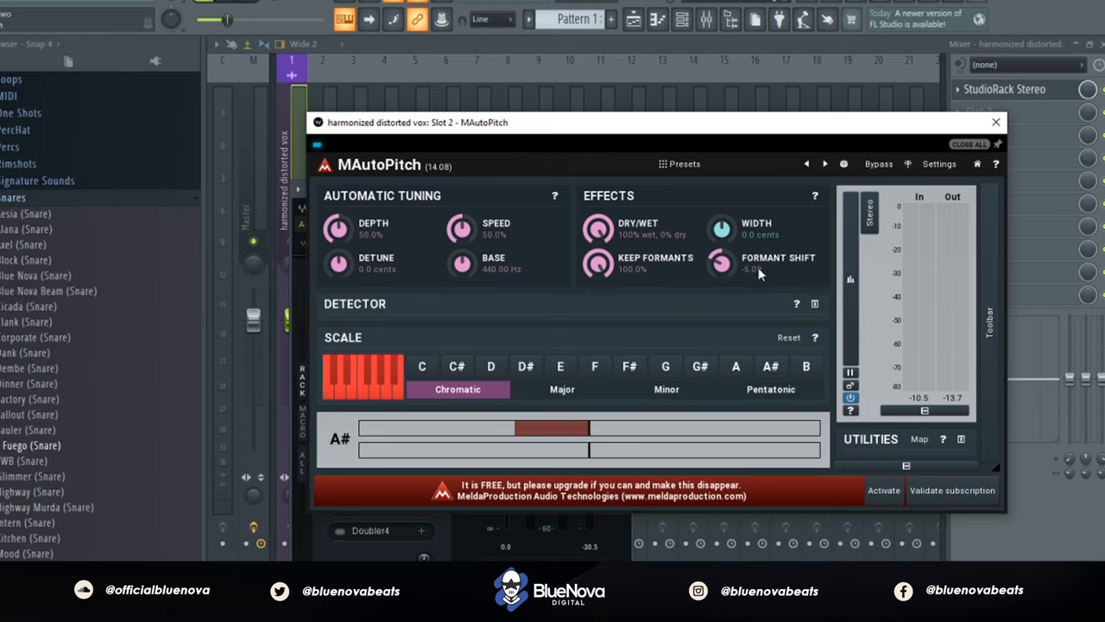